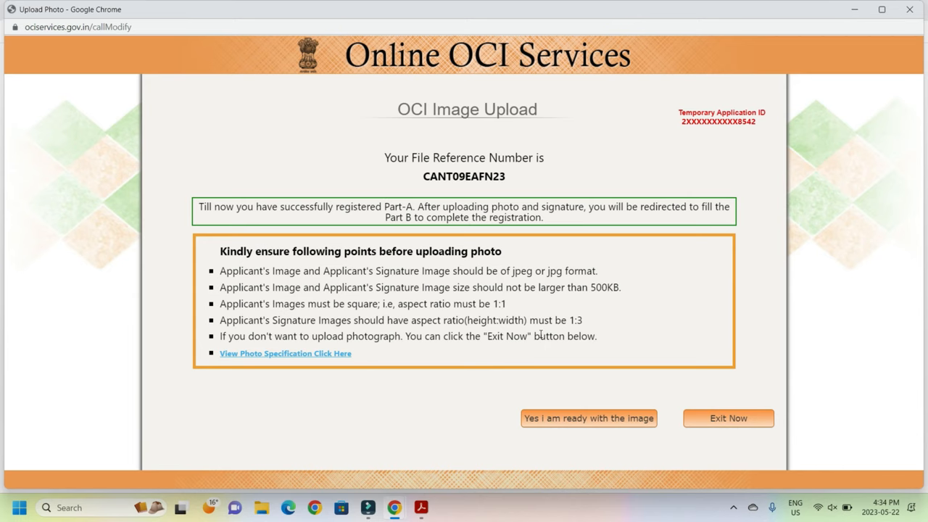
pyautogui.moveTo(602, 432)
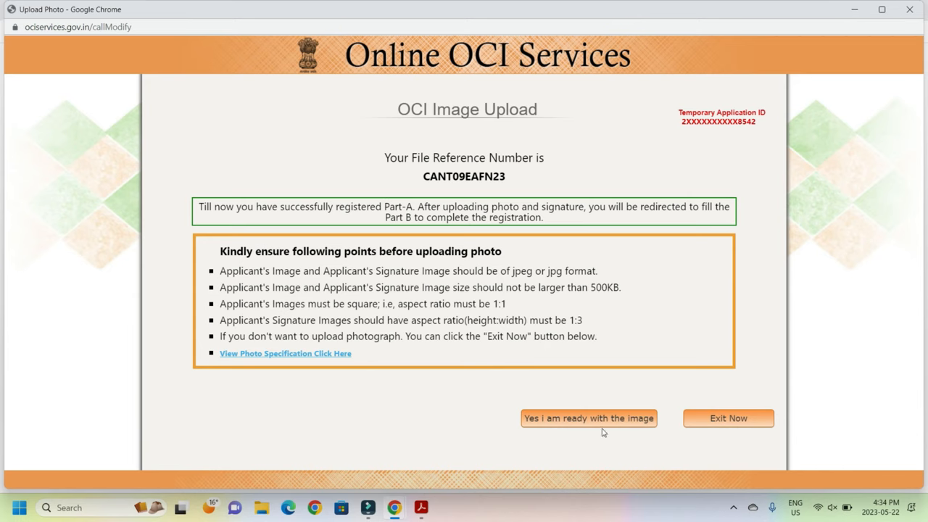
# Confirm 'Yes I am ready with the image' to reach the Applicant Photo/Signature Upload page
pyautogui.click(589, 418)
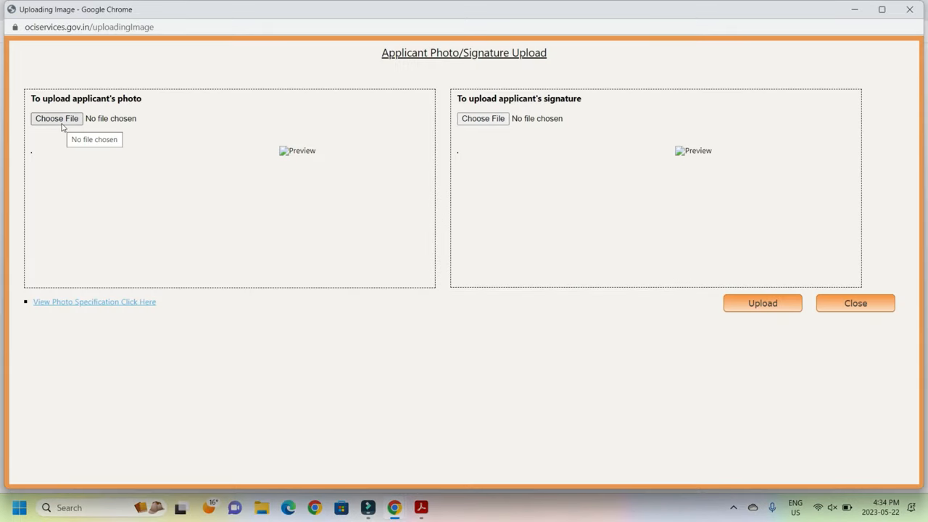
# Start choosing the applicant's photo file and browse to the OCI Application Sample folder
pyautogui.click(56, 118)
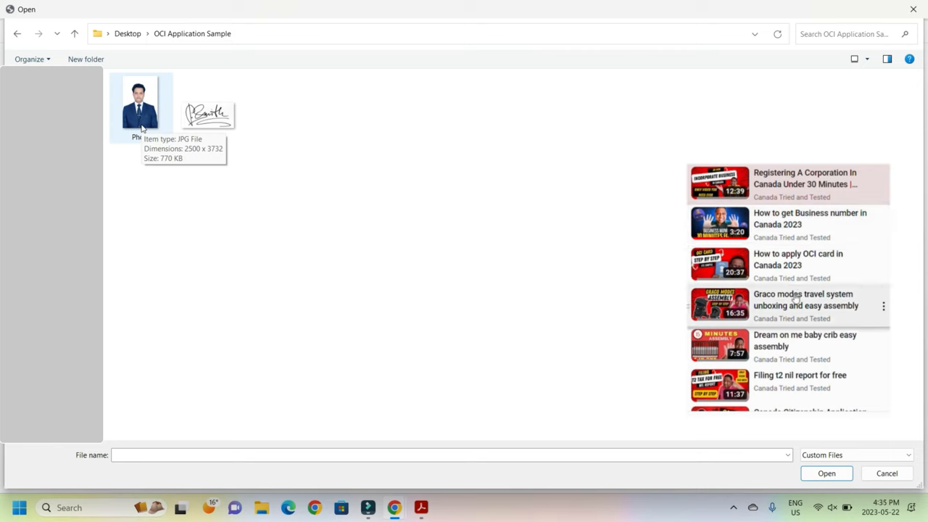
pyautogui.scroll(-3)
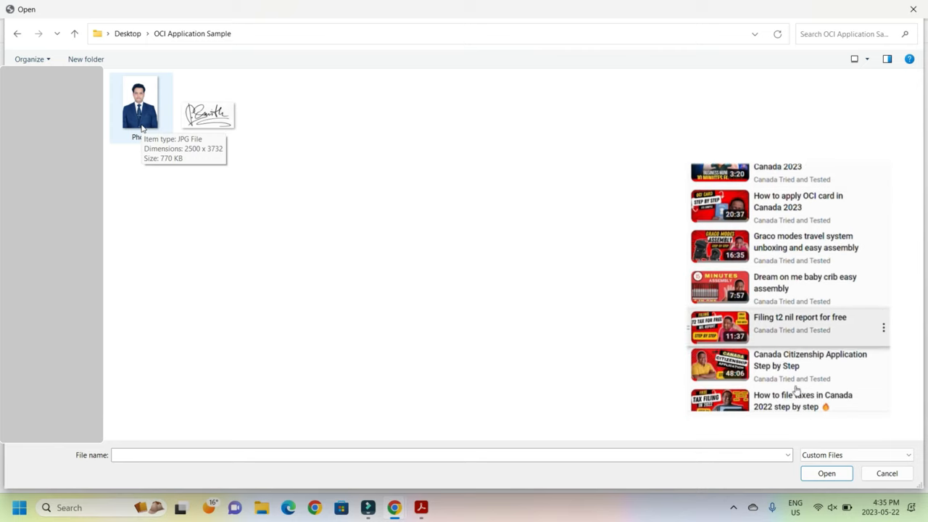
pyautogui.scroll(-3)
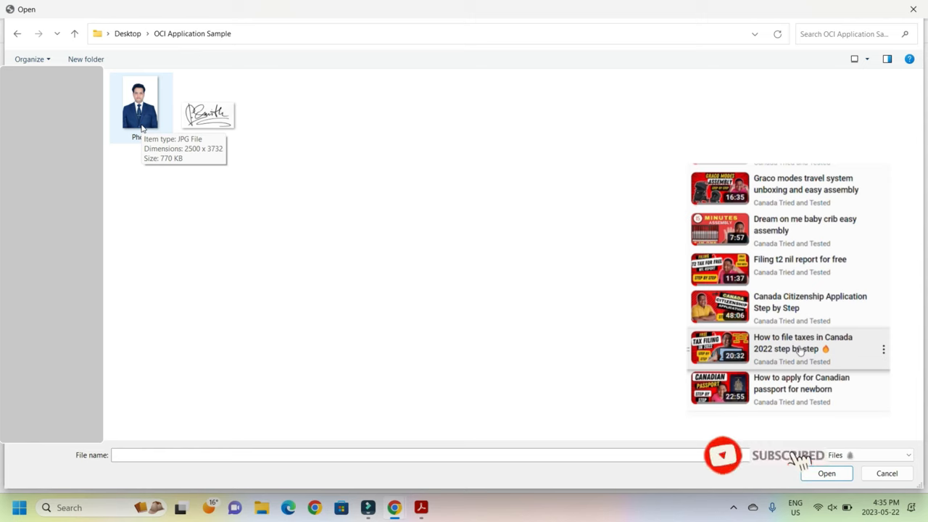
pyautogui.scroll(-3)
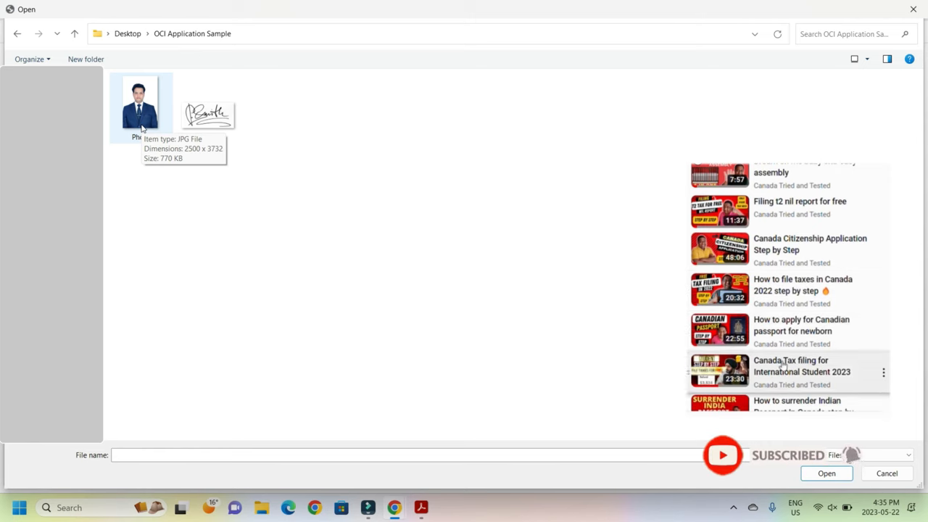
pyautogui.scroll(-3)
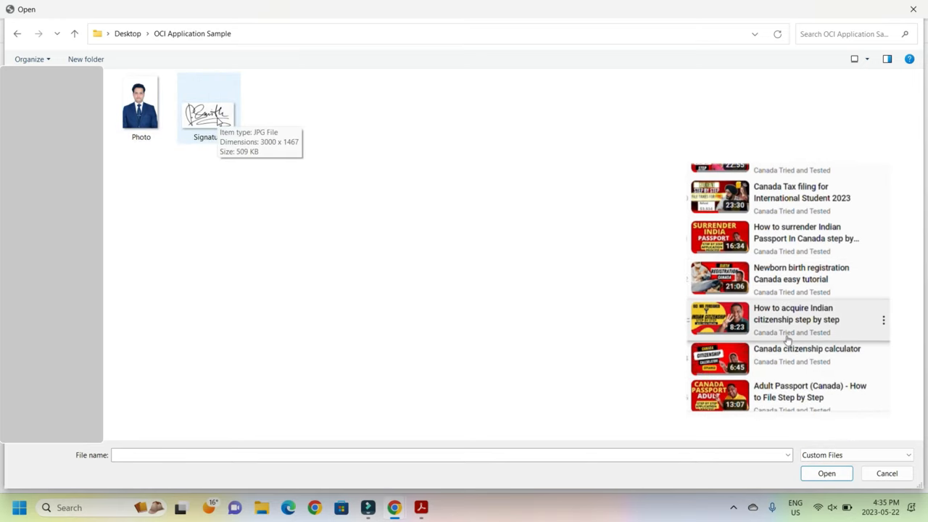
pyautogui.scroll(-3)
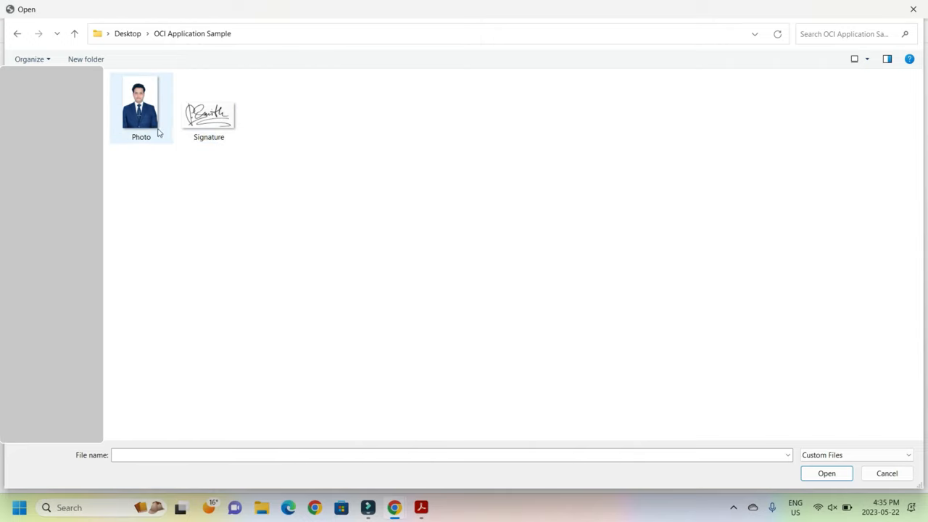
pyautogui.moveTo(142, 105)
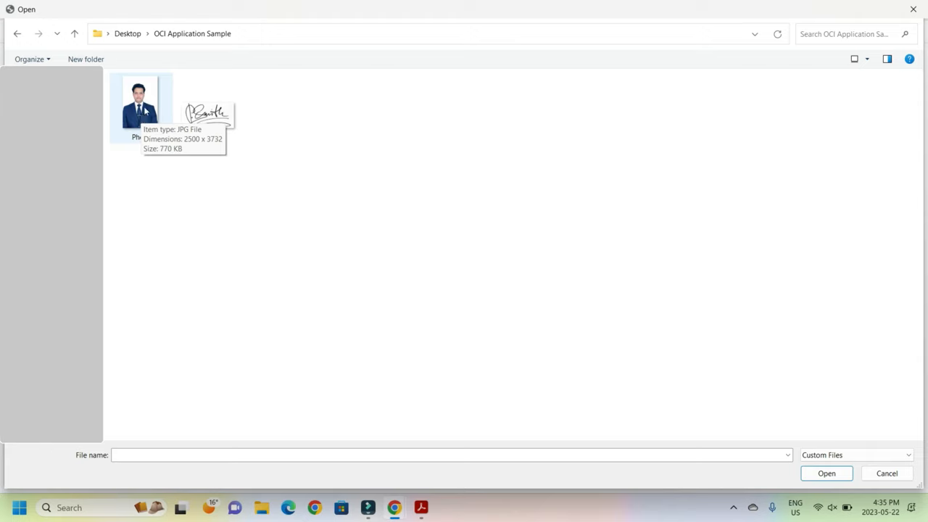
# Open the Photo image from the picker in Windows Photos for editing
pyautogui.click(140, 101)
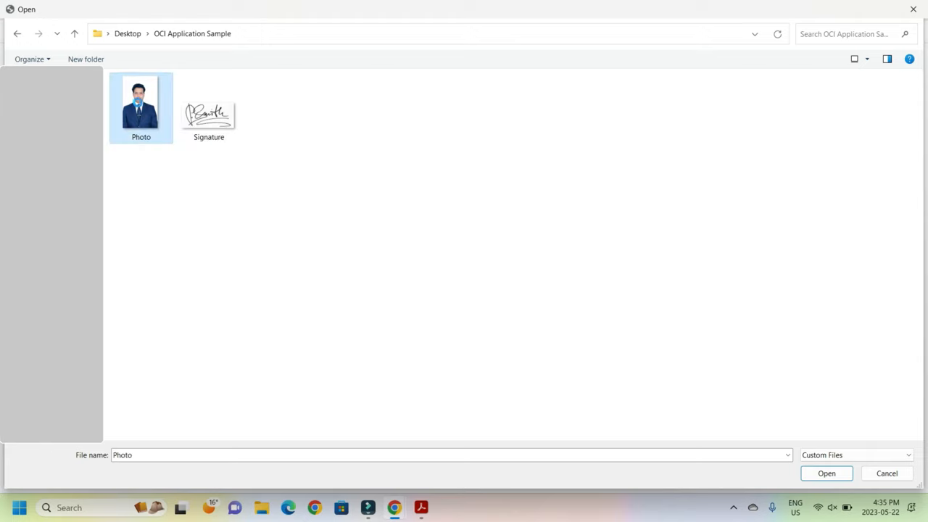
pyautogui.rightClick(141, 102)
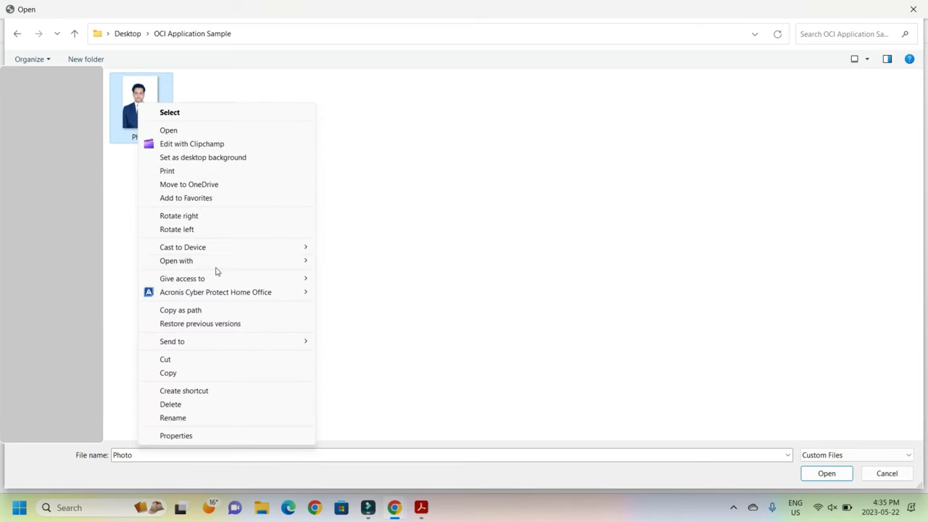
pyautogui.click(361, 286)
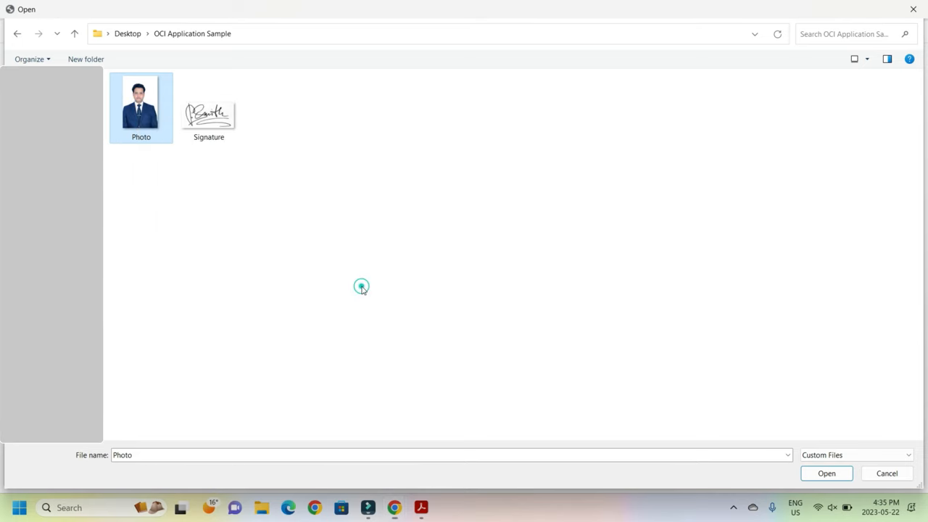
pyautogui.doubleClick(141, 102)
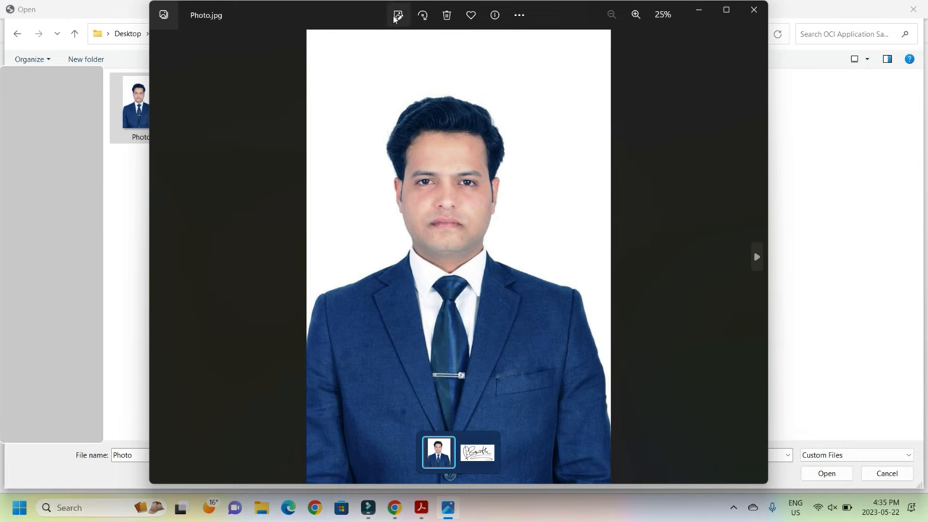
# Crop the photo to the Square aspect ratio, save it, and close Photos
pyautogui.click(398, 15)
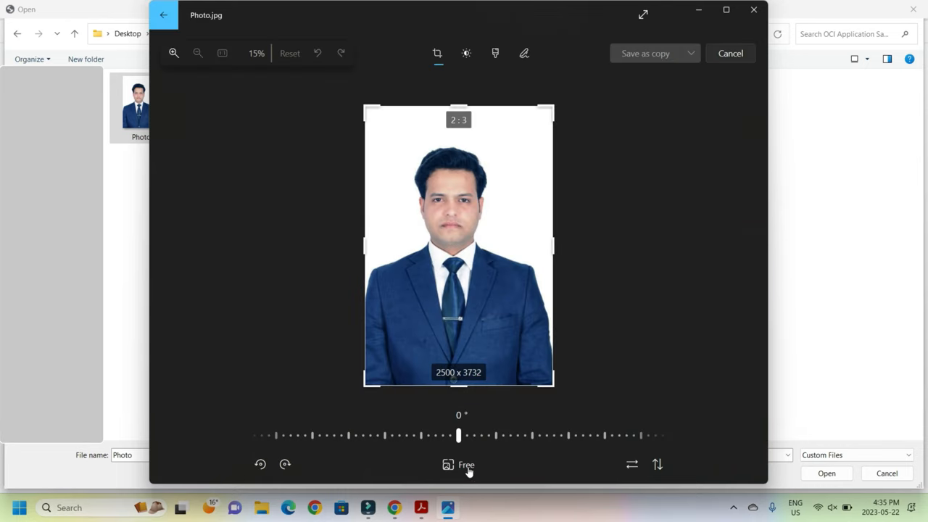
pyautogui.click(466, 463)
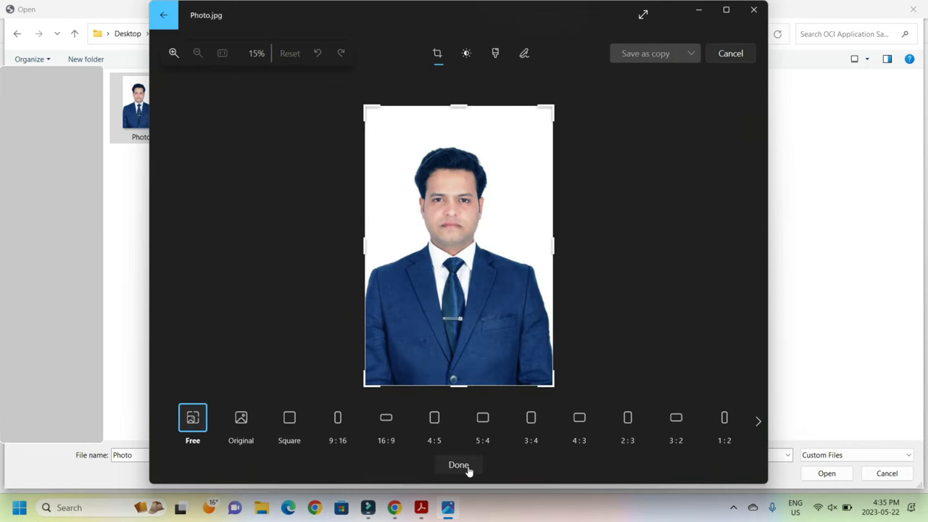
pyautogui.click(289, 418)
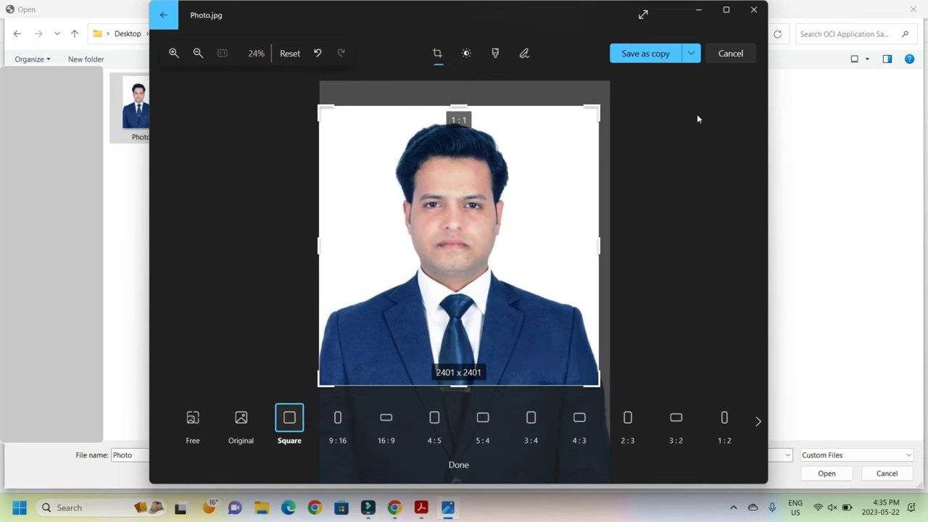
pyautogui.click(643, 52)
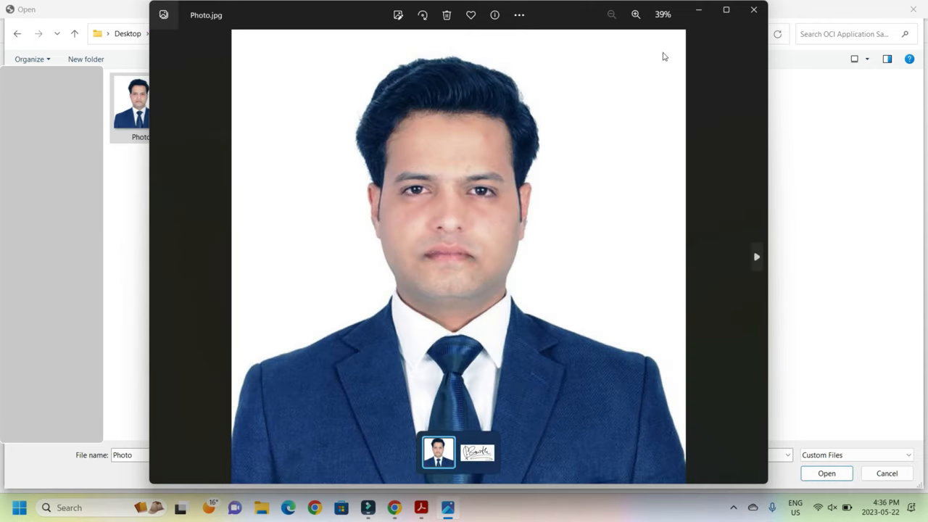
pyautogui.click(754, 8)
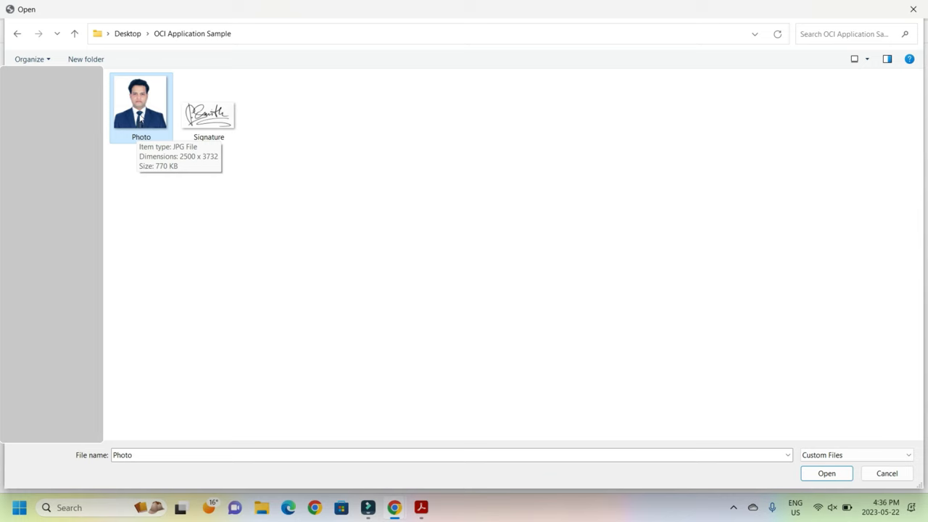
# Open the Photo image in Paint and bring up Resize and Skew in pixel mode
pyautogui.rightClick(141, 102)
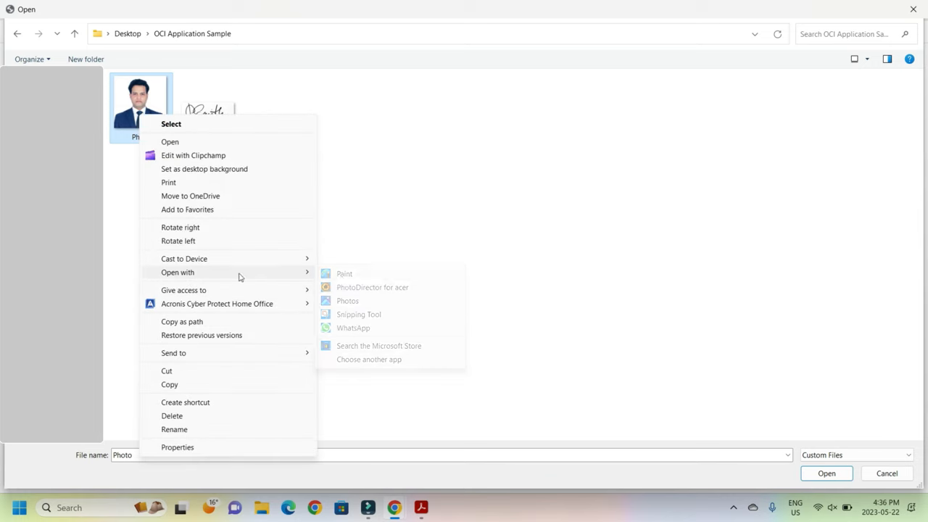
pyautogui.click(344, 273)
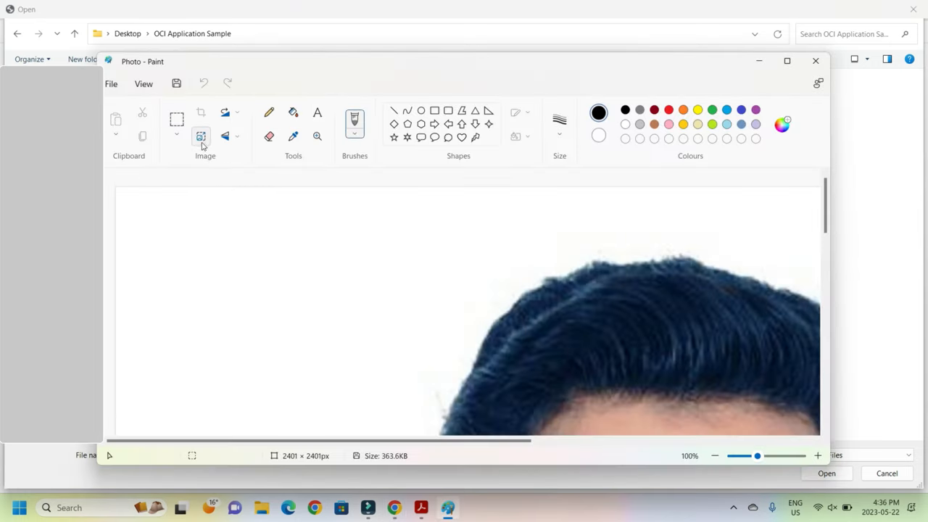
pyautogui.click(200, 136)
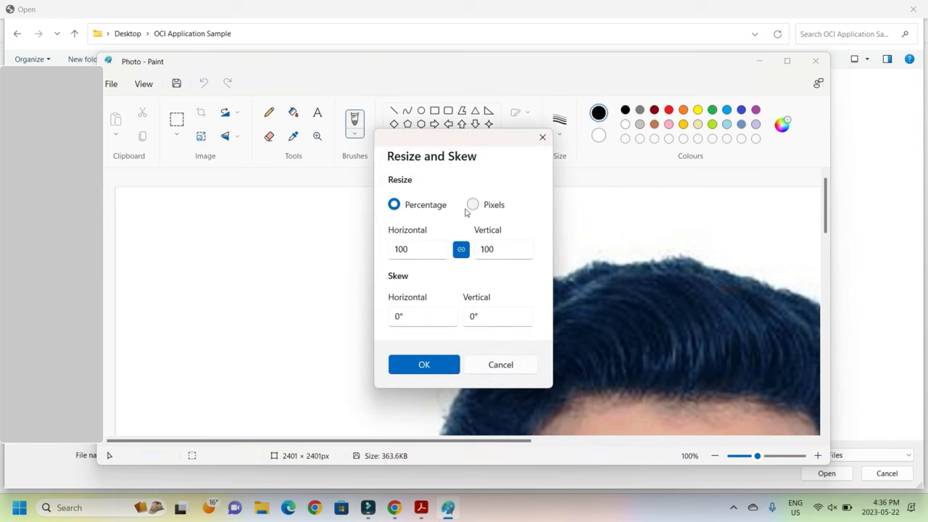
pyautogui.click(473, 204)
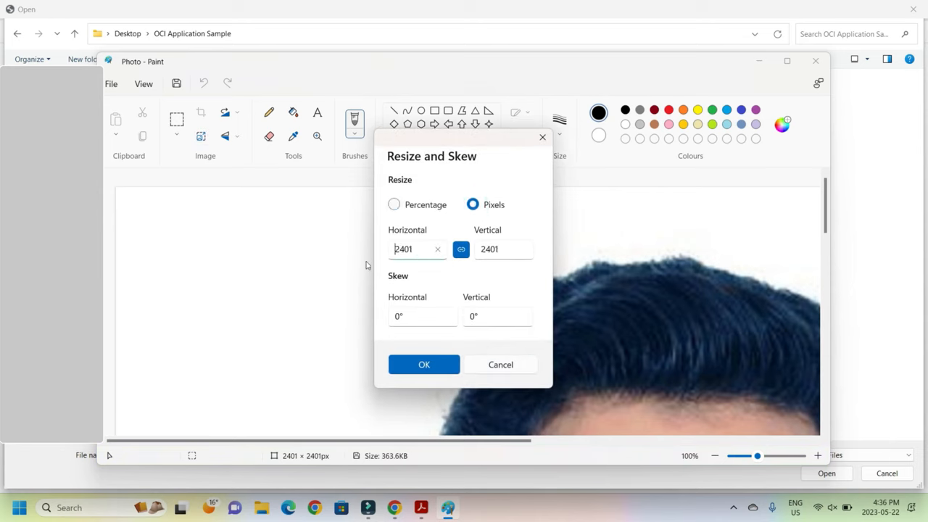
# Set the horizontal size to 1000 pixels with aspect locked, apply it, and close Paint
pyautogui.tripleClick(409, 249)
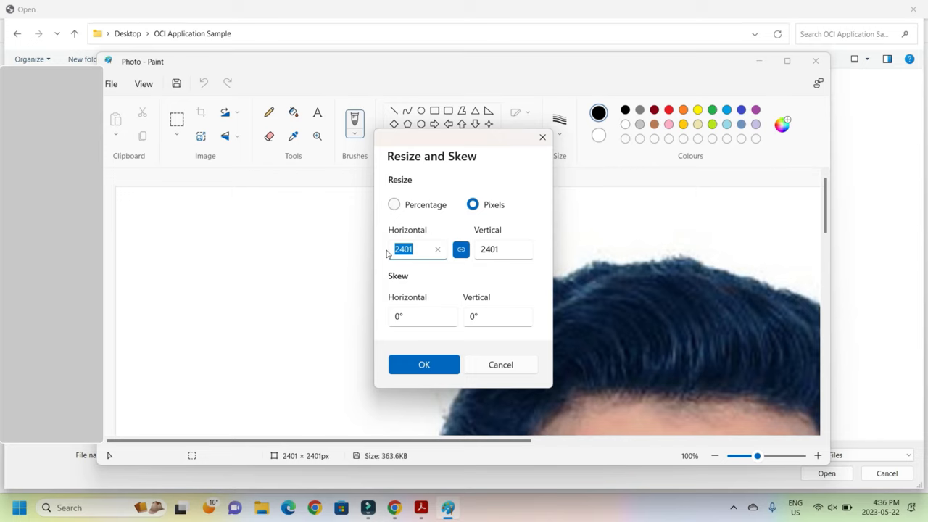
pyautogui.write('1000')
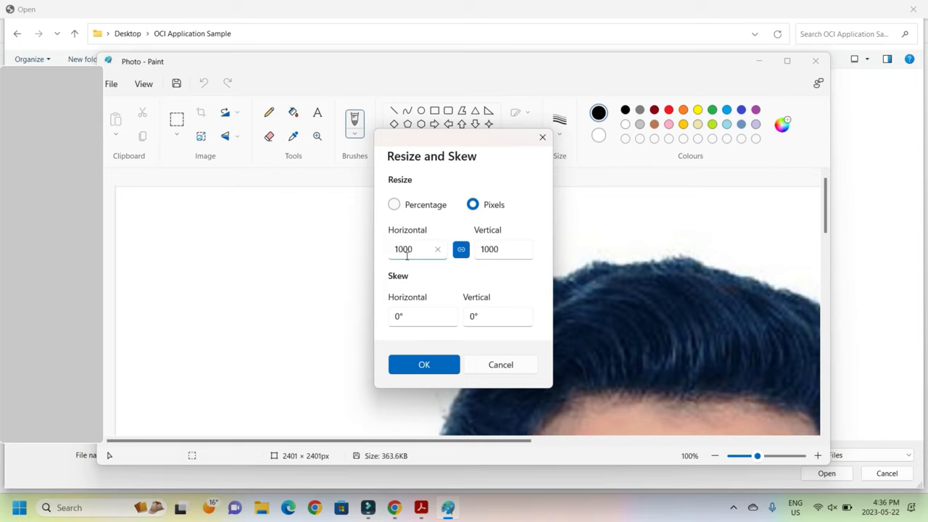
pyautogui.click(423, 364)
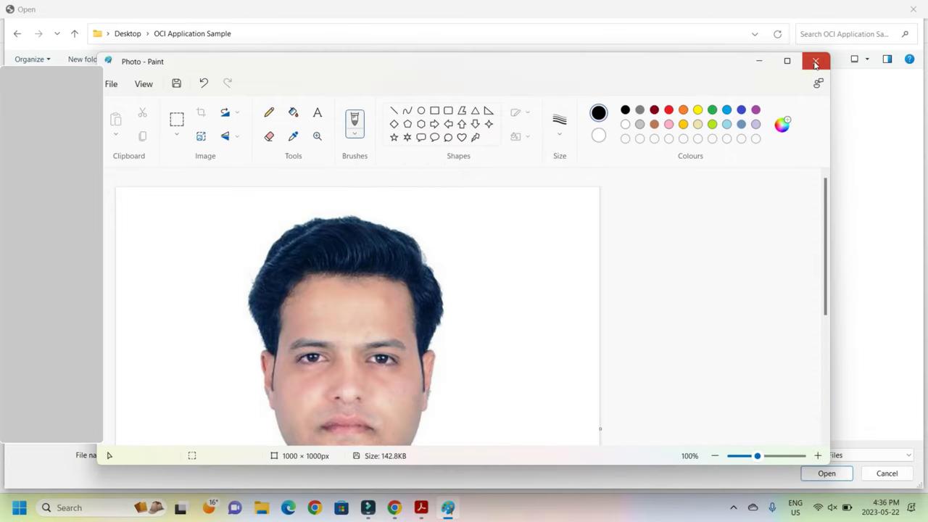
pyautogui.click(815, 61)
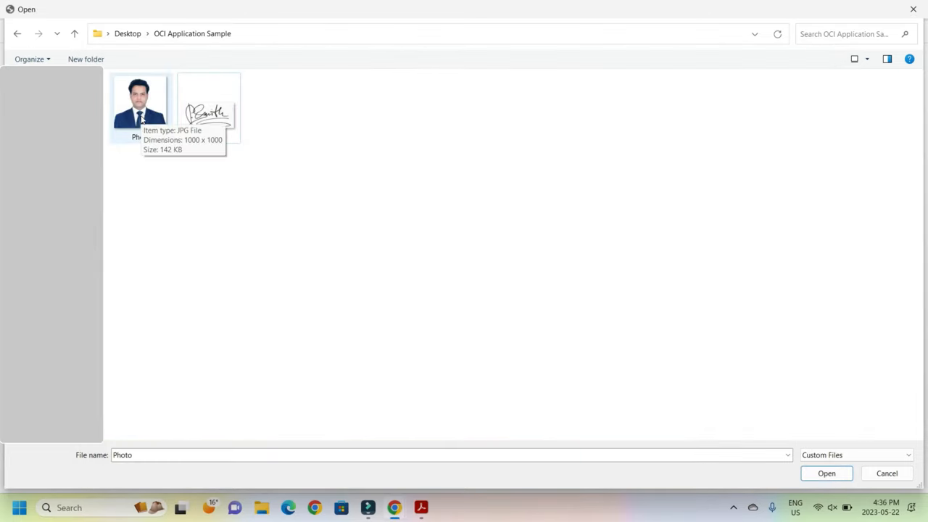
# Resize the signature in Paint to 1000 pixels wide, save it, and close Paint
pyautogui.click(209, 105)
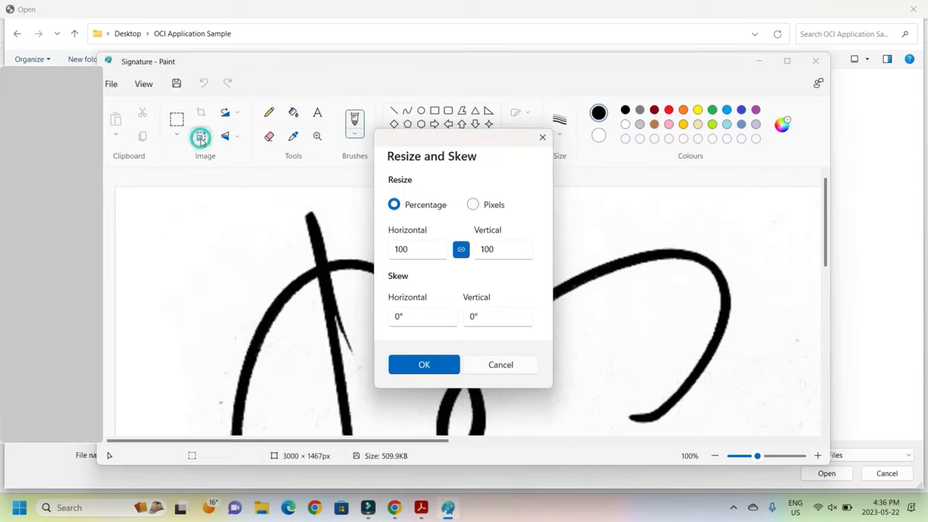
pyautogui.click(473, 204)
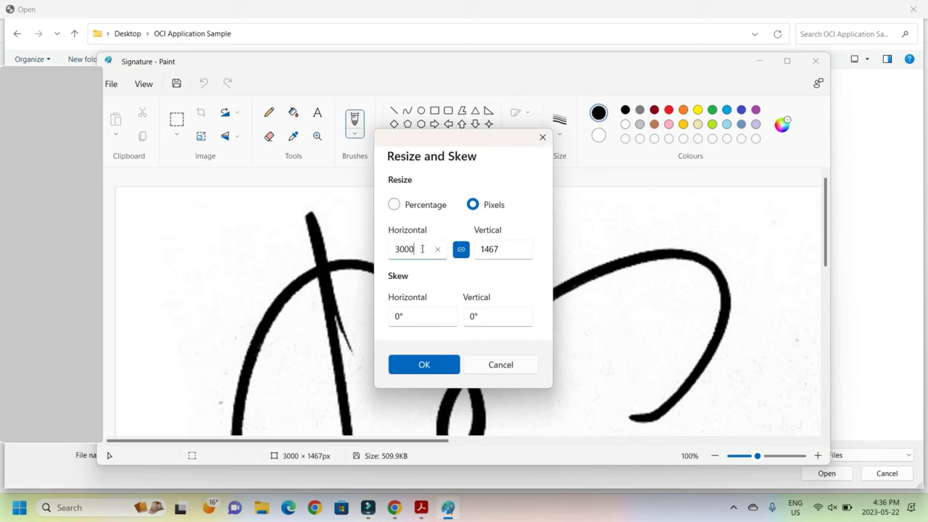
pyautogui.click(423, 364)
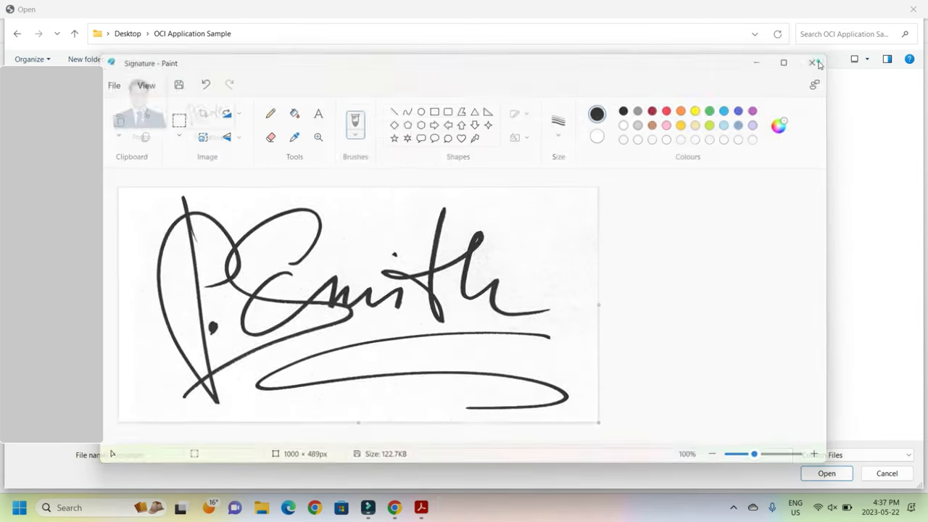
pyautogui.click(812, 64)
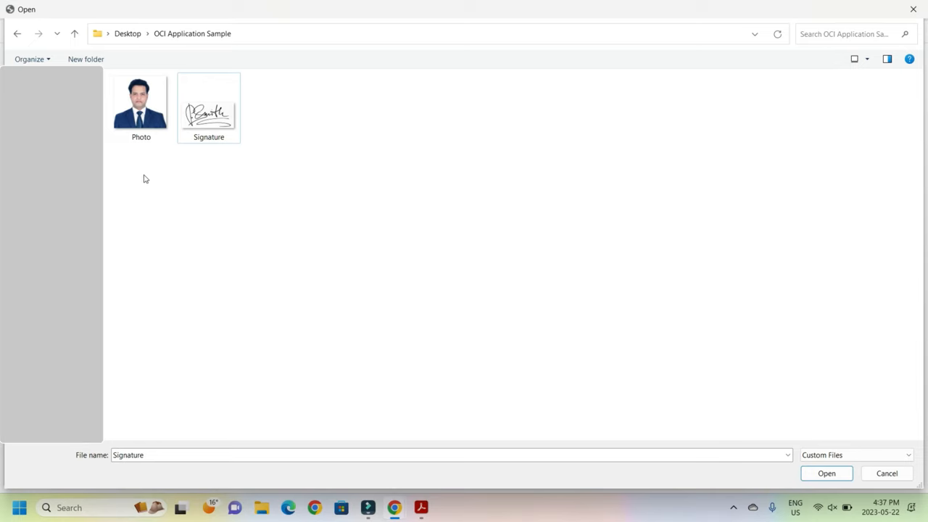
# Attach the resized Photo file, stretch the crop box over the whole image, and crop it
pyautogui.click(140, 102)
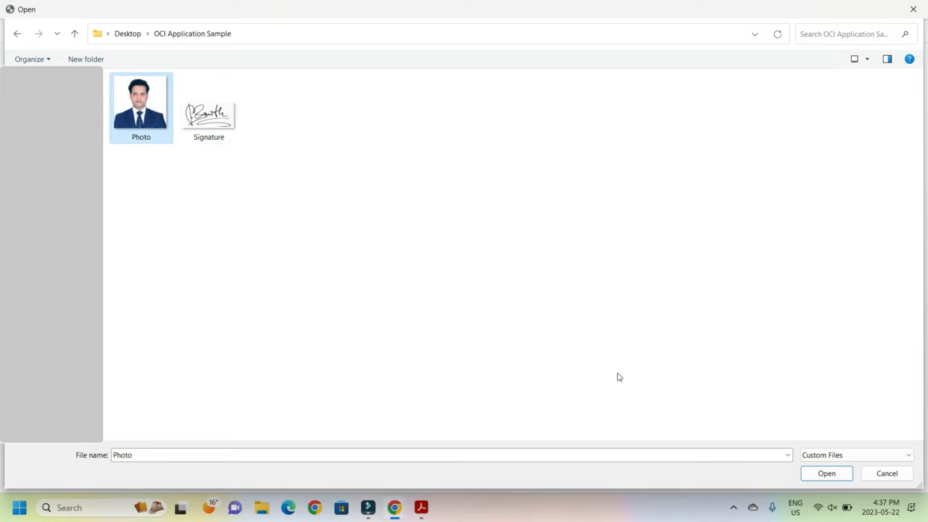
pyautogui.click(827, 473)
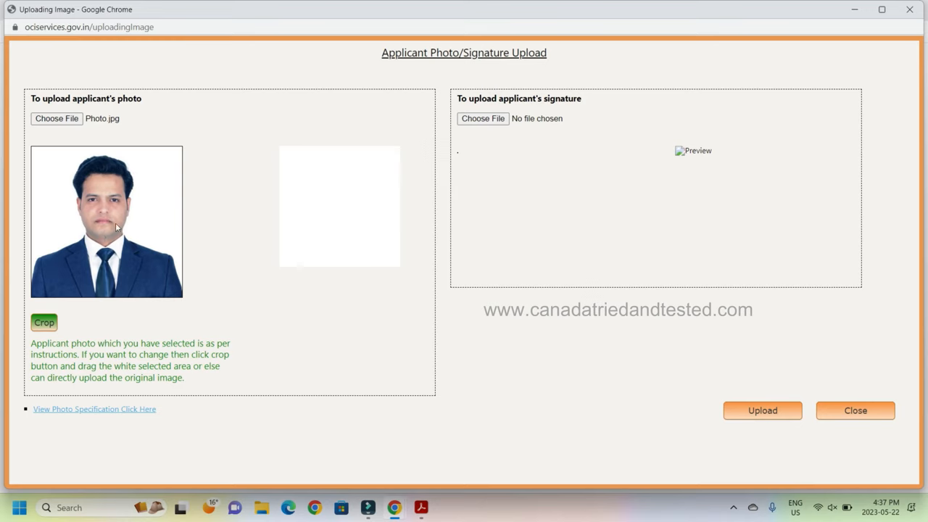
pyautogui.moveTo(368, 192)
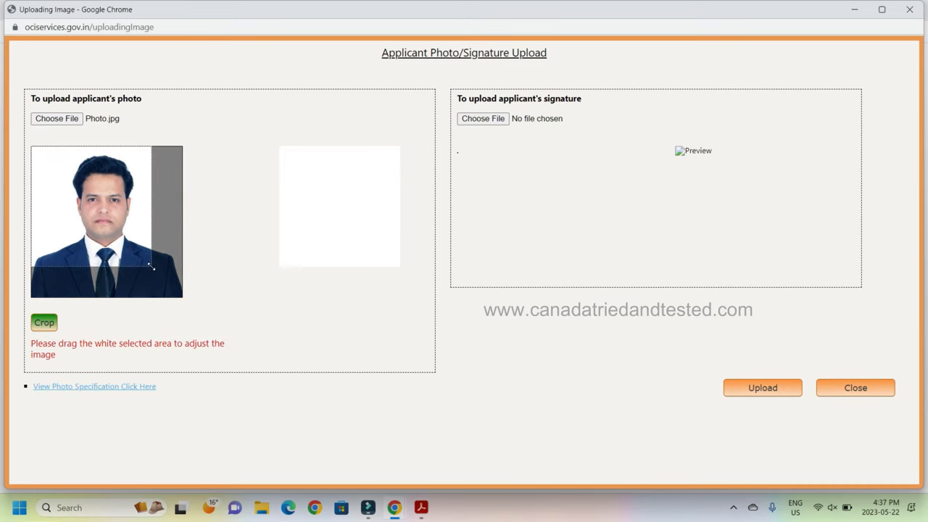
pyautogui.moveTo(151, 264); pyautogui.dragTo(185, 298)
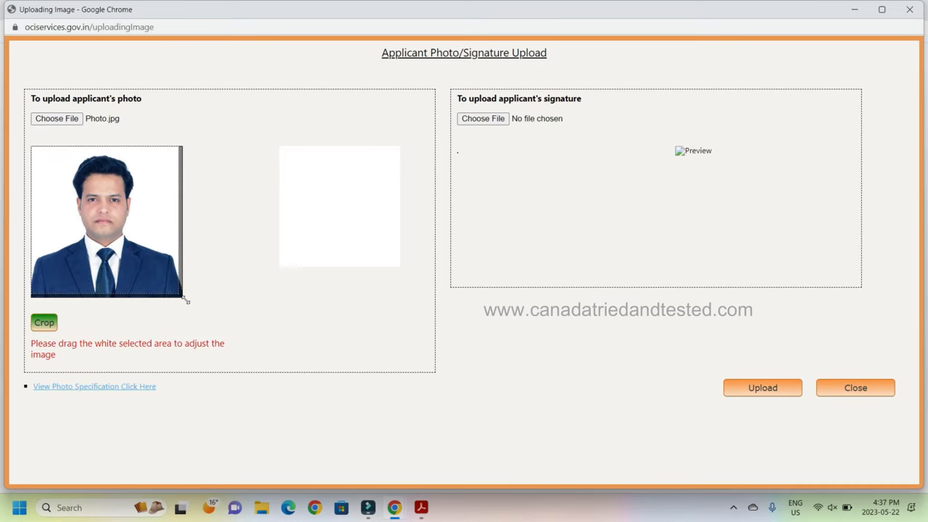
pyautogui.click(44, 322)
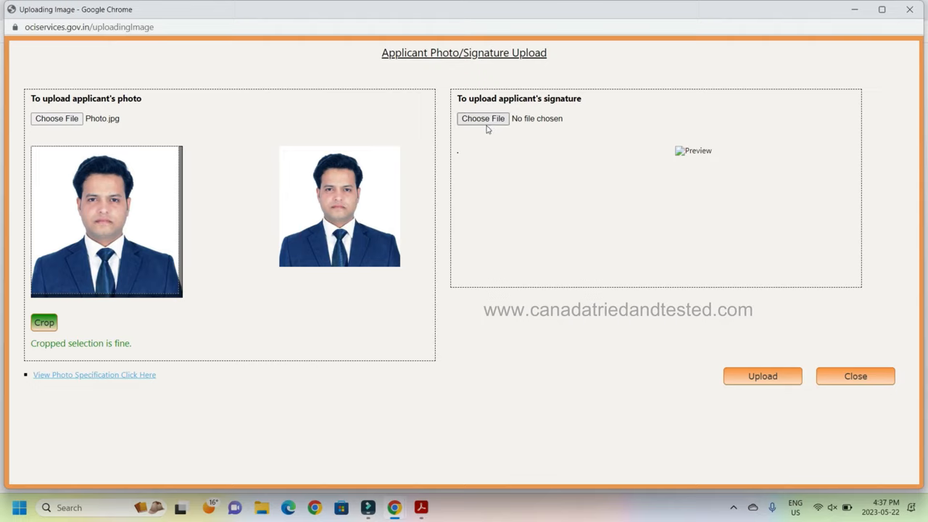
# Attach Signature.jpg to the signature section and crop it to the selected area
pyautogui.click(483, 119)
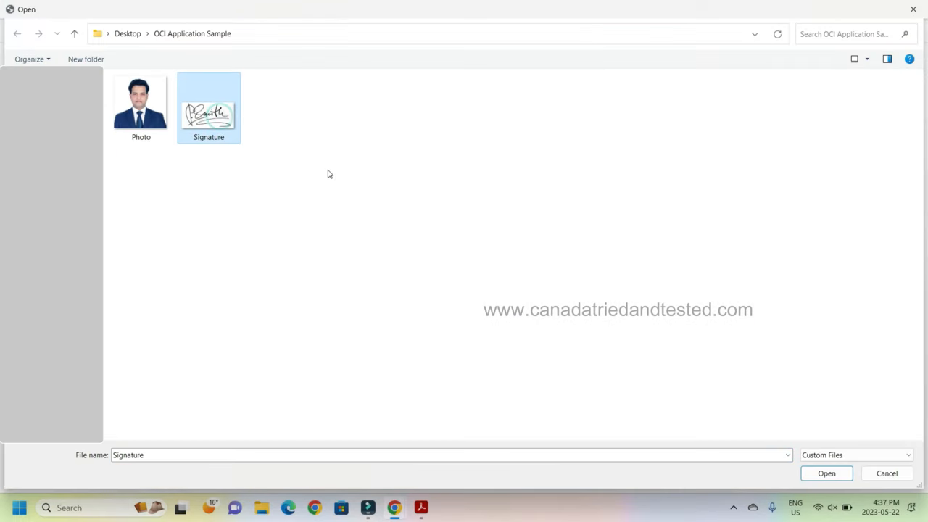
pyautogui.click(826, 473)
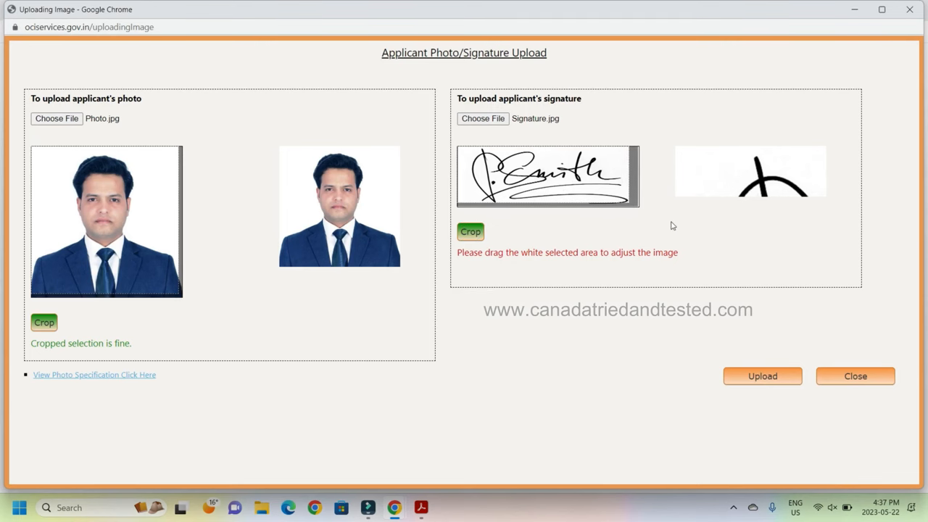
pyautogui.click(469, 232)
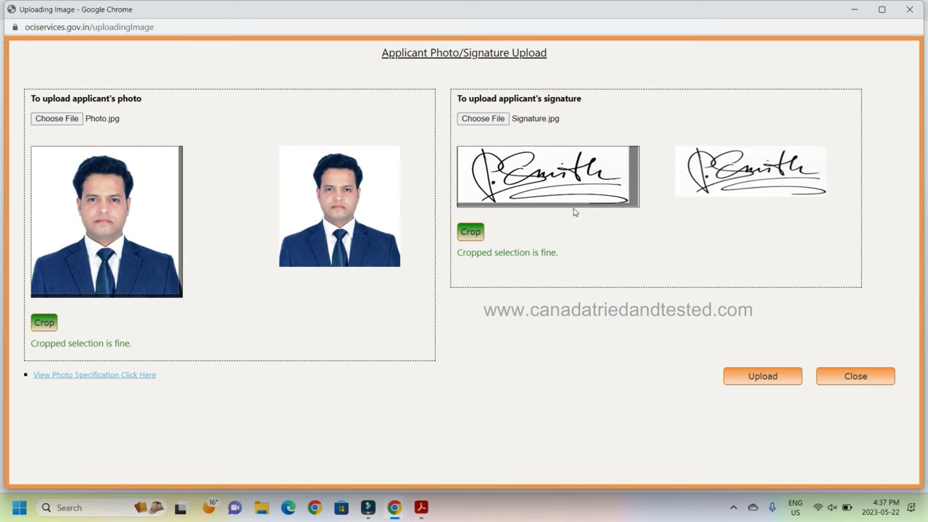
pyautogui.moveTo(596, 188)
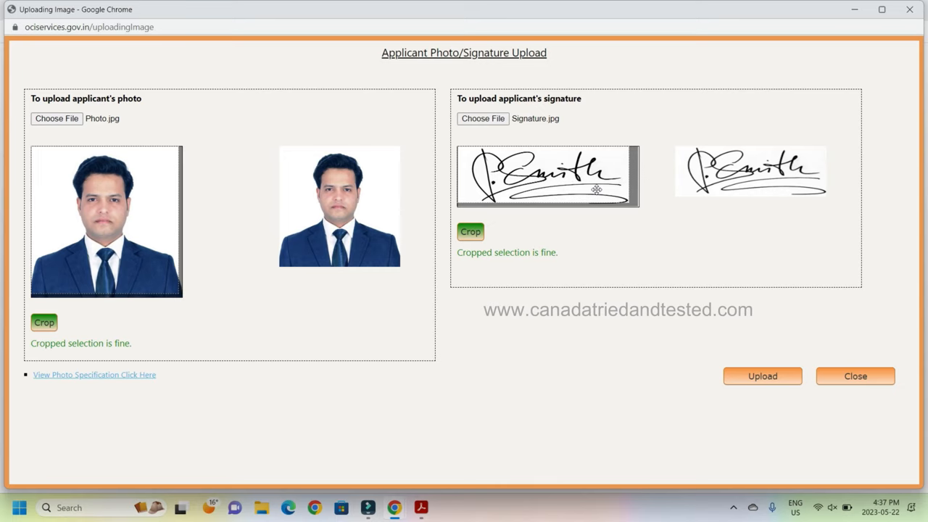
pyautogui.moveTo(690, 290)
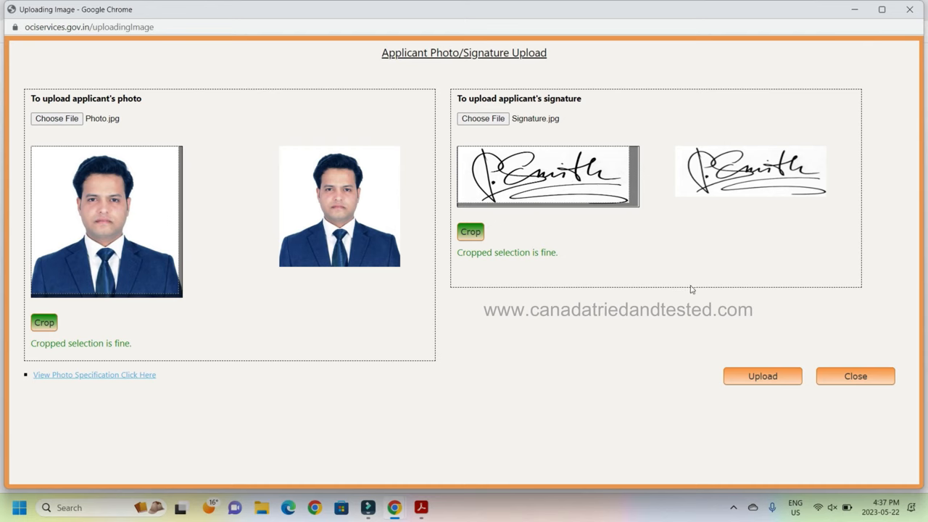
pyautogui.moveTo(747, 338)
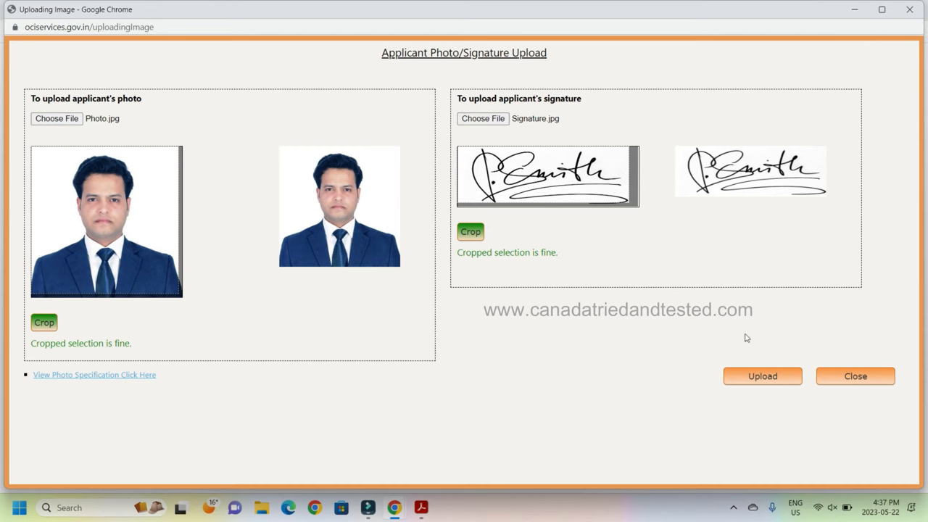
# Upload the cropped photo and signature, reaching the confirmation with reference CANT09EAFN23
pyautogui.click(763, 375)
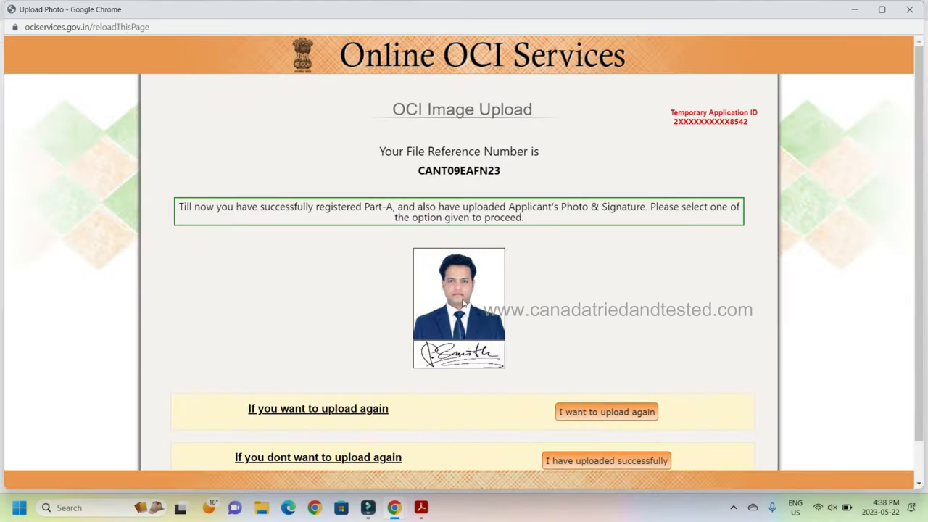
pyautogui.moveTo(476, 364)
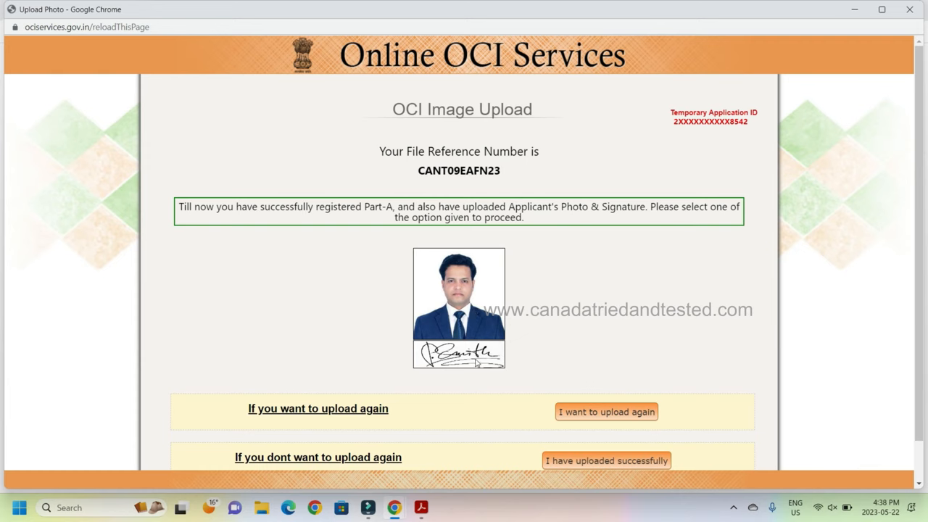
pyautogui.moveTo(606, 439)
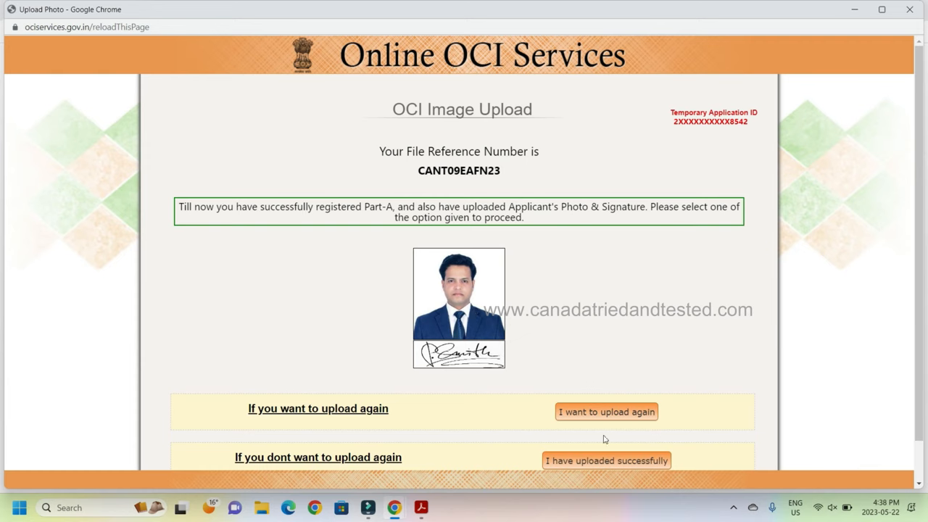
pyautogui.moveTo(606, 412)
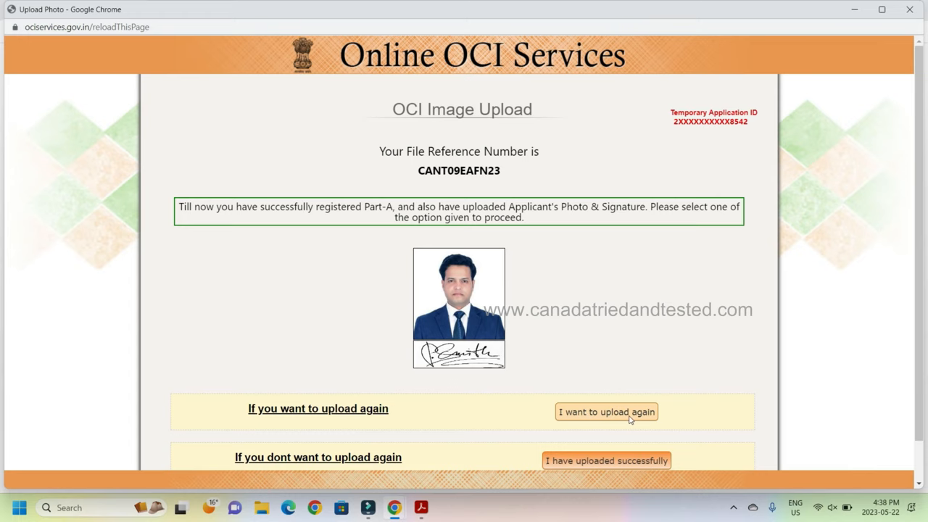